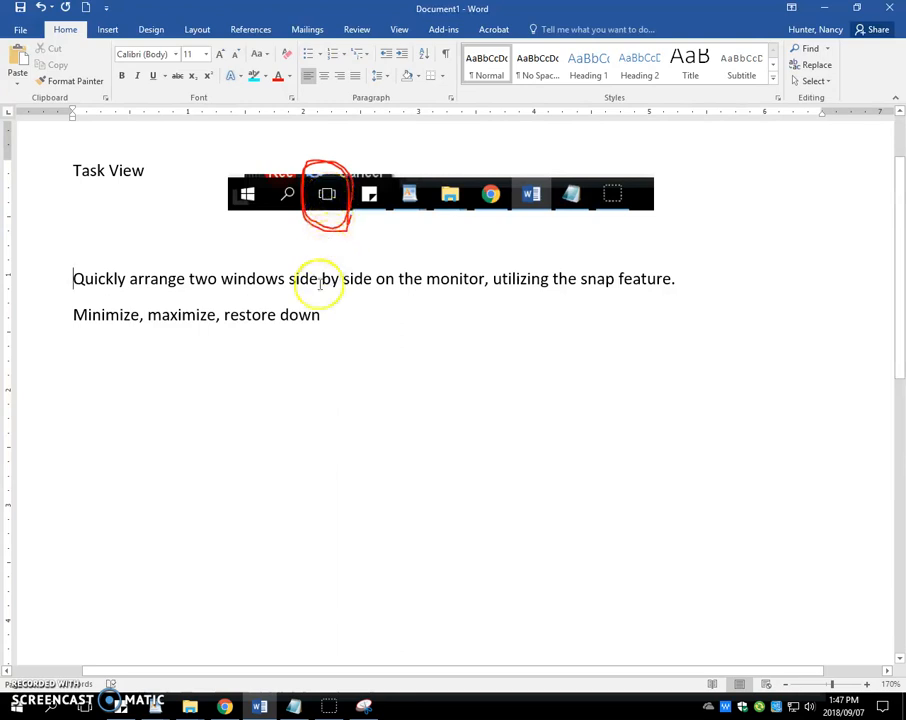
{"action": "mouse_move", "coordinate": [200, 670]}
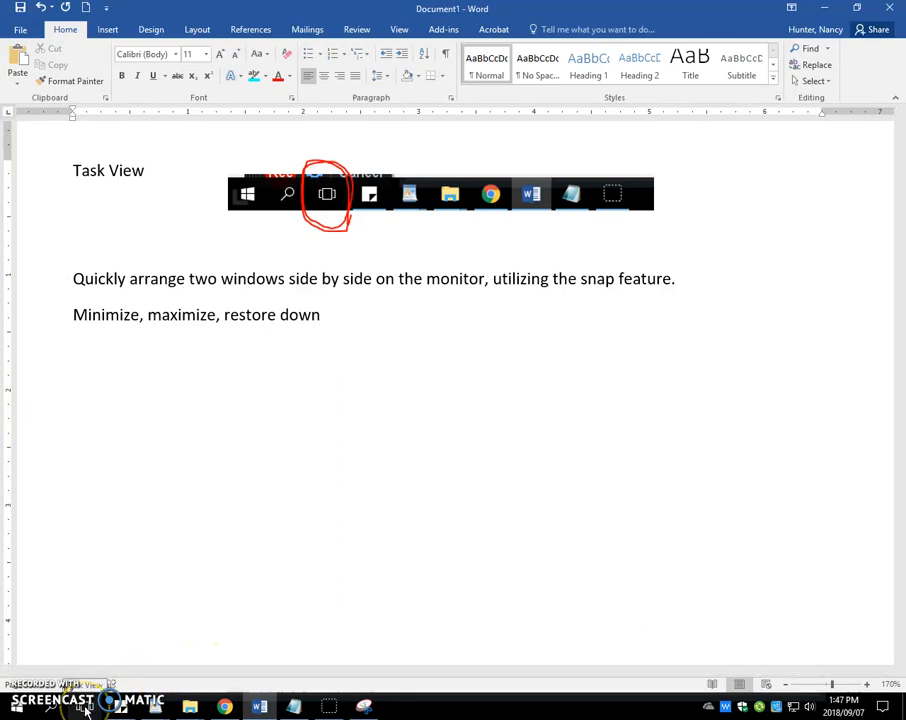
Show all open windows in Task View, then alternate the Word window between restored size and maximized twice.
{"action": "left_click", "coordinate": [326, 192]}
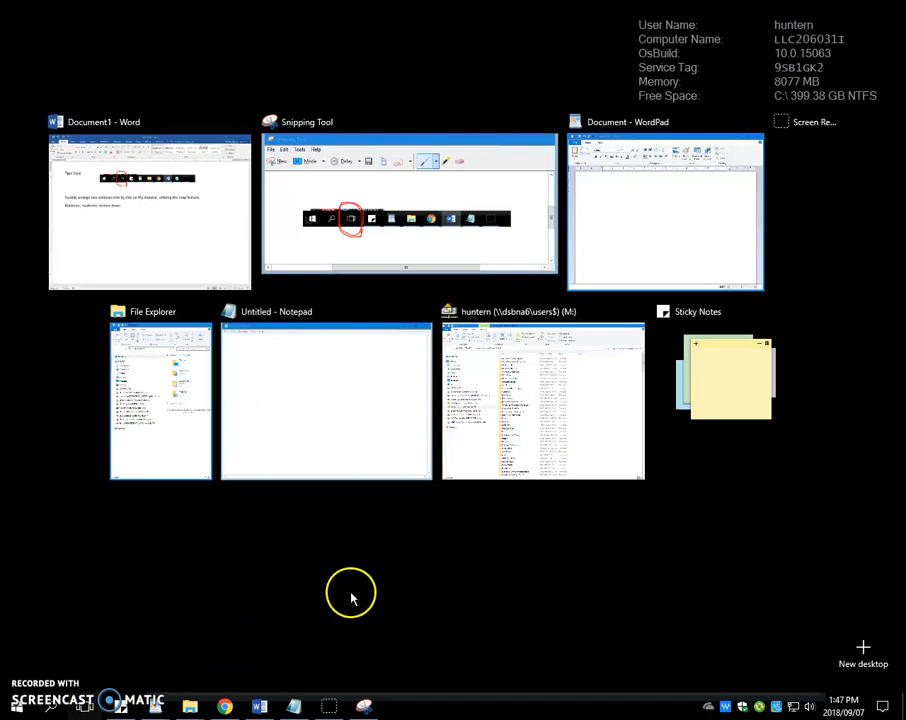
{"action": "mouse_move", "coordinate": [392, 518]}
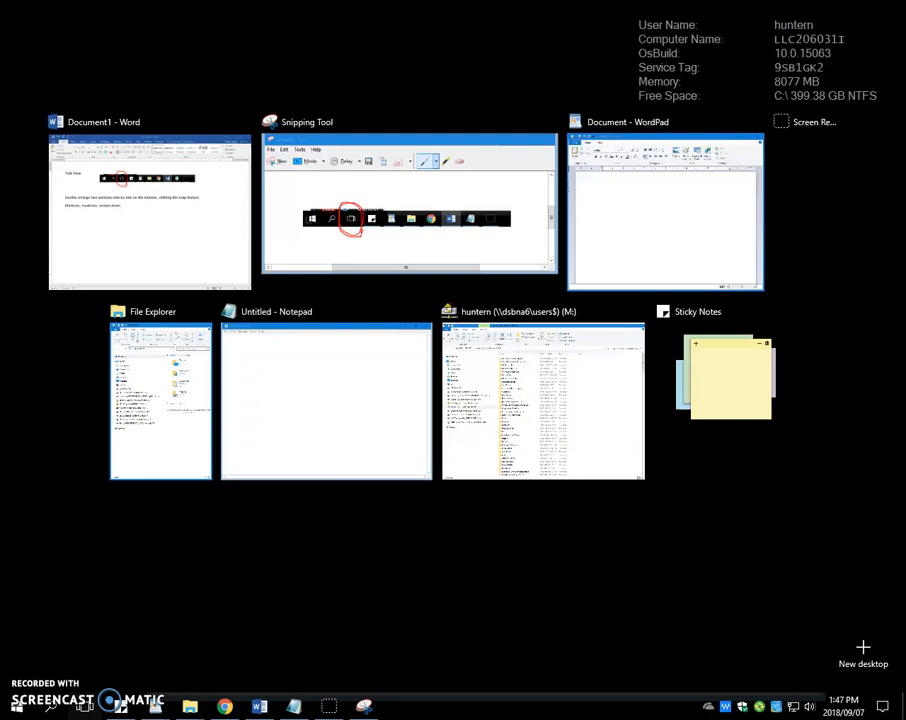
{"action": "mouse_move", "coordinate": [472, 564]}
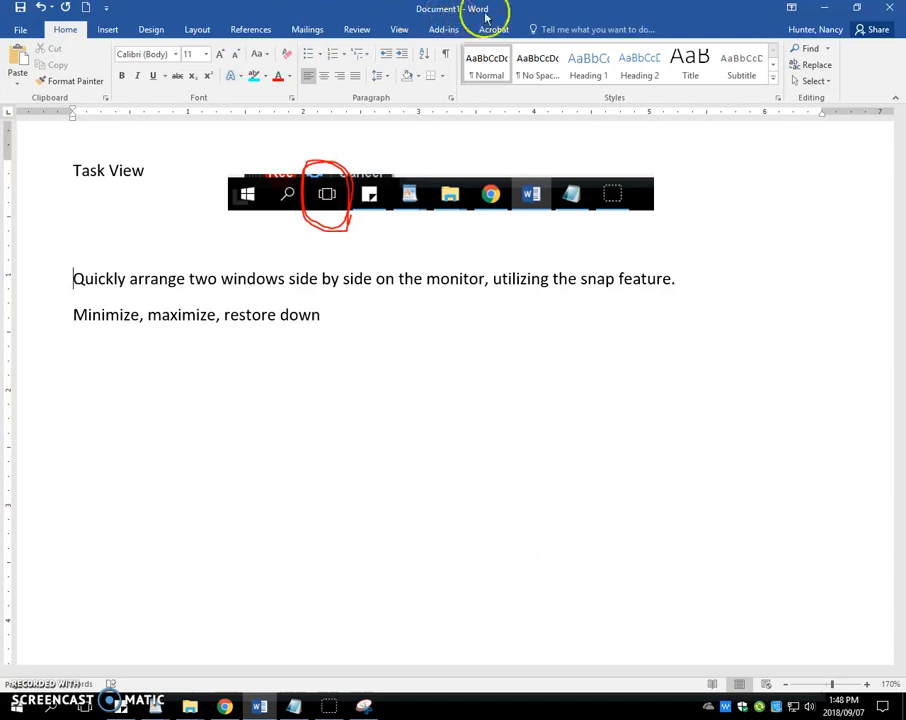
{"action": "mouse_move", "coordinate": [844, 12]}
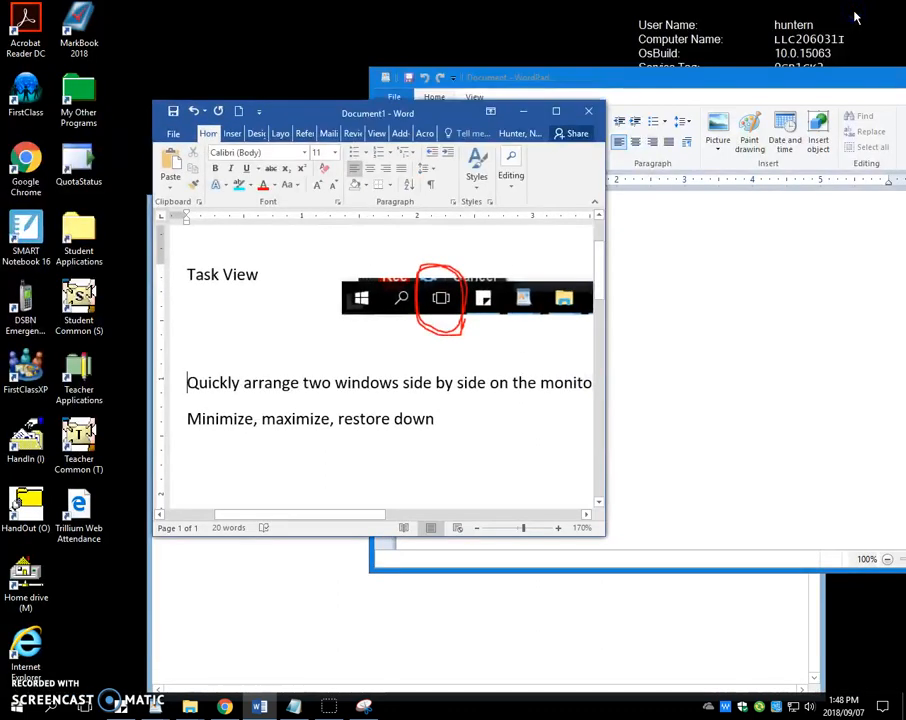
{"action": "mouse_move", "coordinate": [332, 112]}
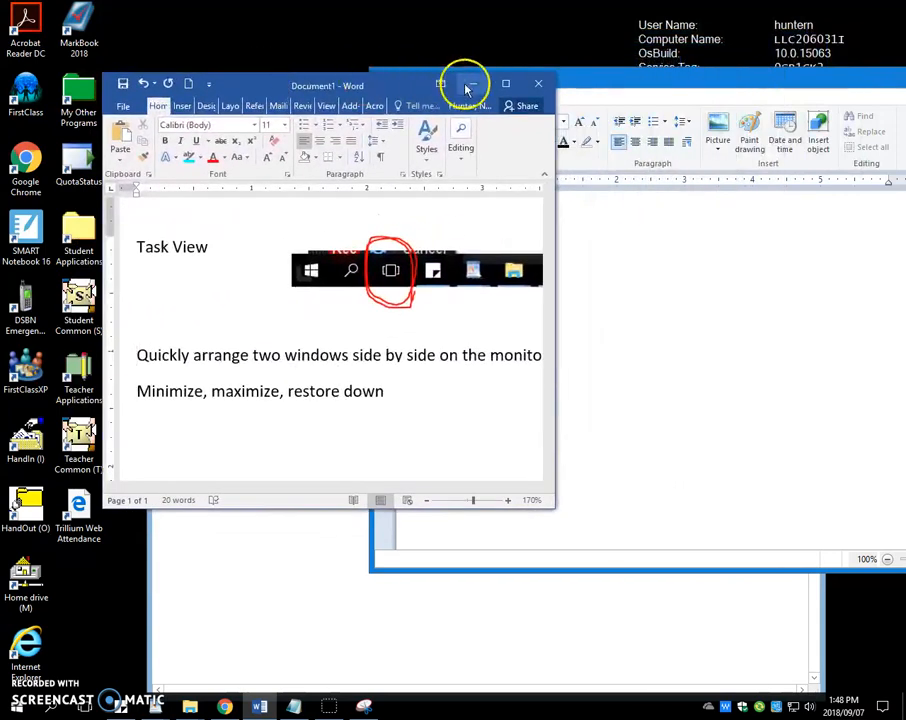
{"action": "left_click", "coordinate": [466, 84]}
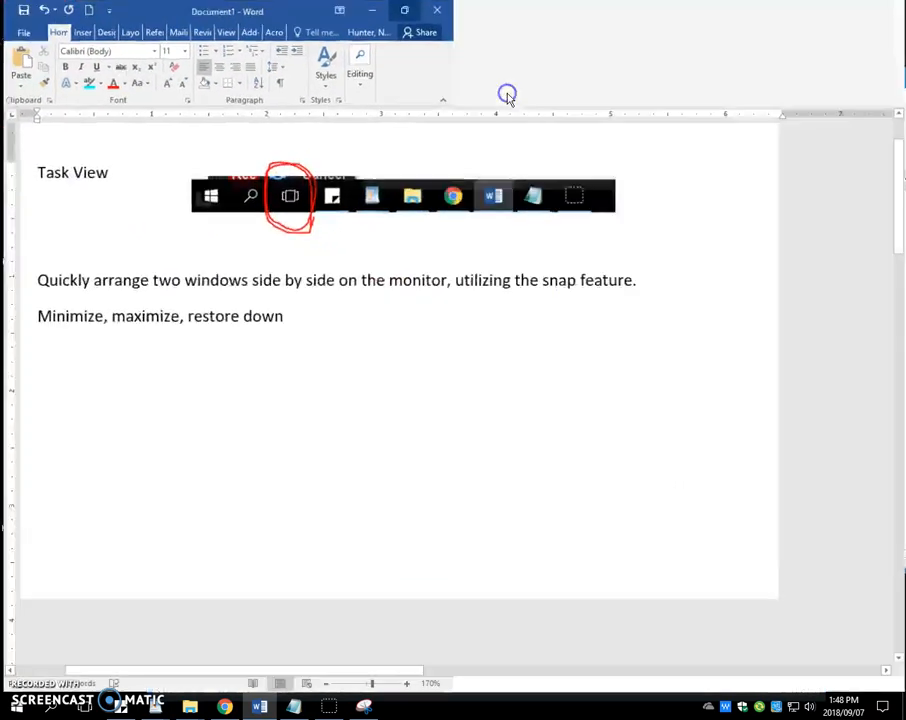
{"action": "left_click", "coordinate": [856, 8]}
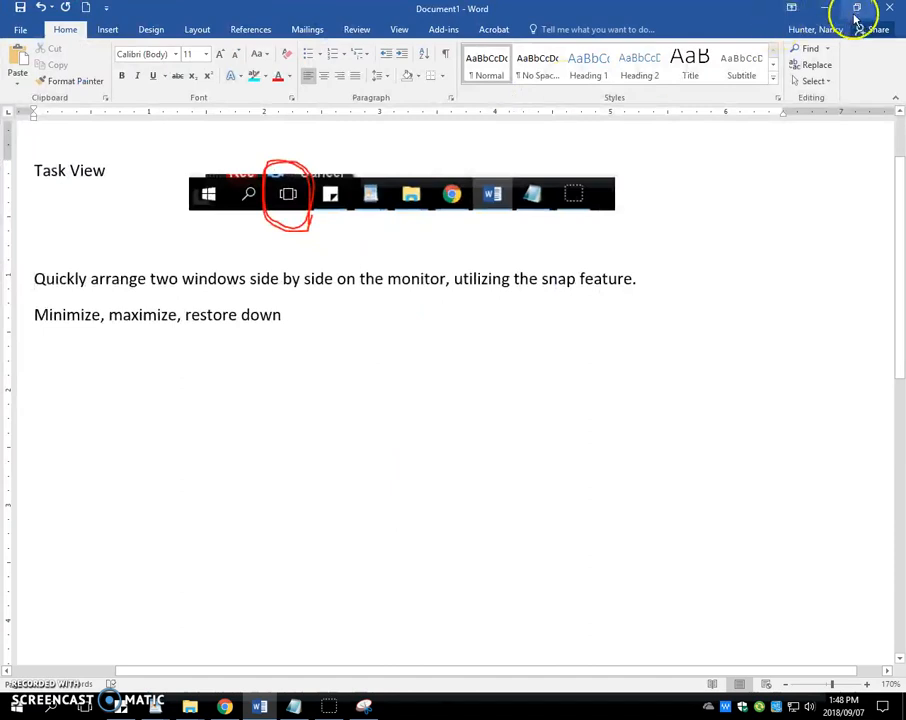
{"action": "mouse_move", "coordinate": [856, 10]}
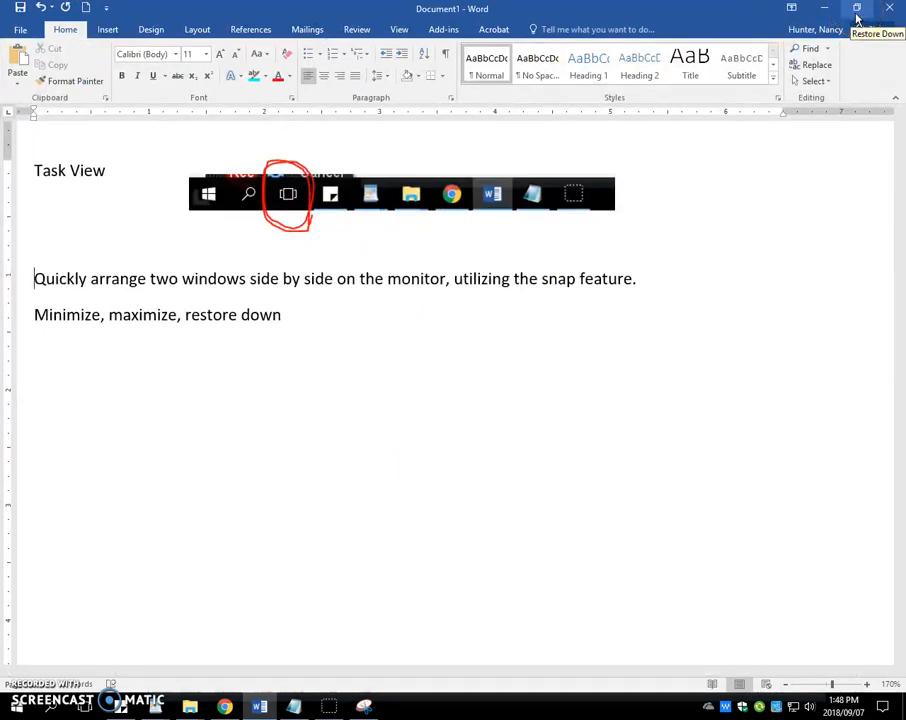
{"action": "left_click", "coordinate": [856, 8]}
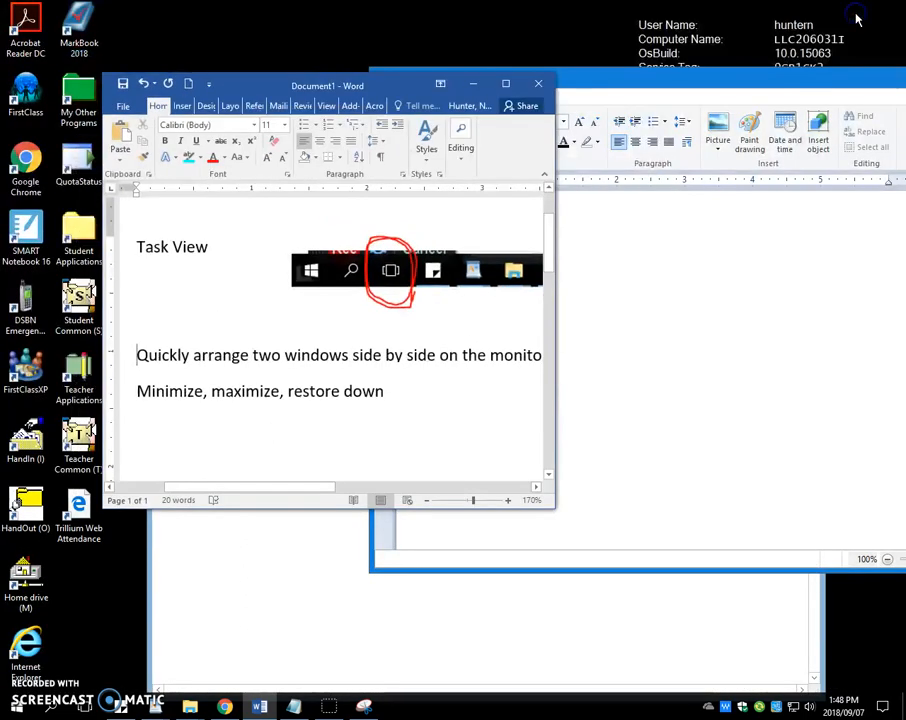
{"action": "mouse_move", "coordinate": [490, 84]}
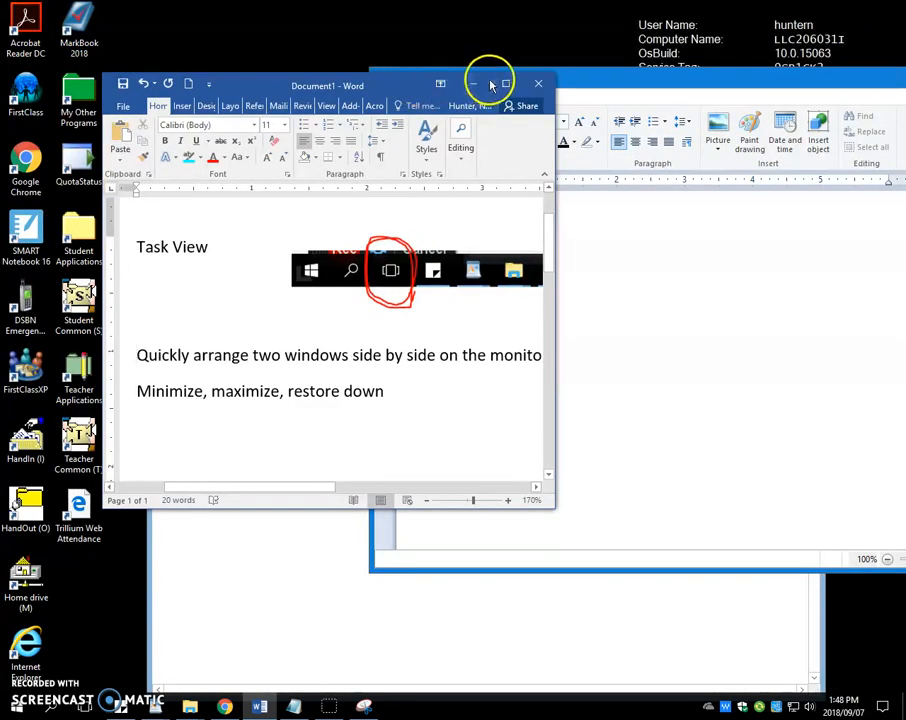
{"action": "mouse_move", "coordinate": [504, 84]}
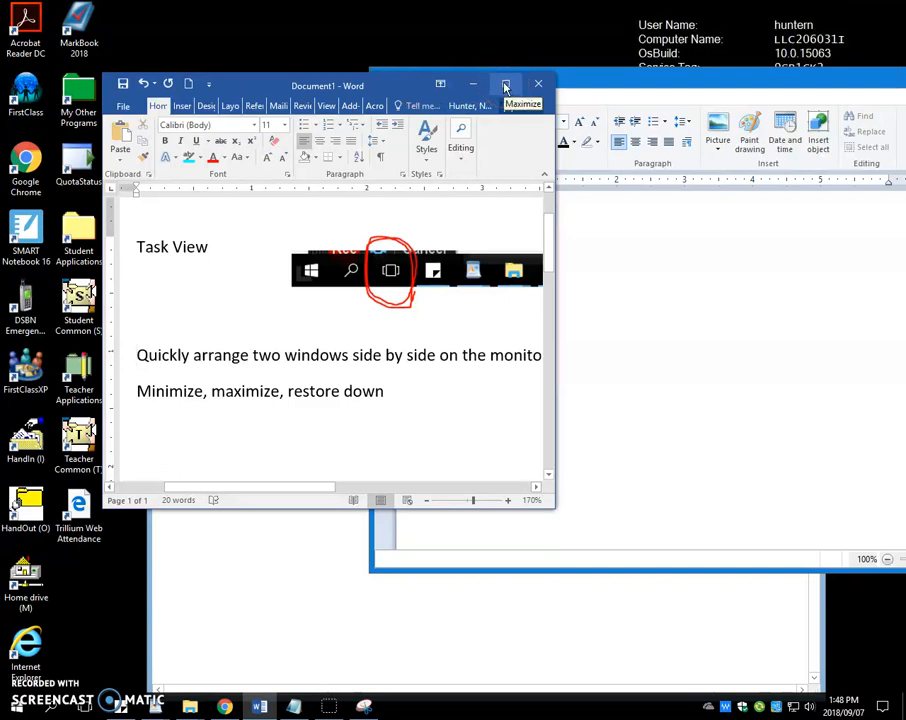
{"action": "left_click", "coordinate": [506, 84]}
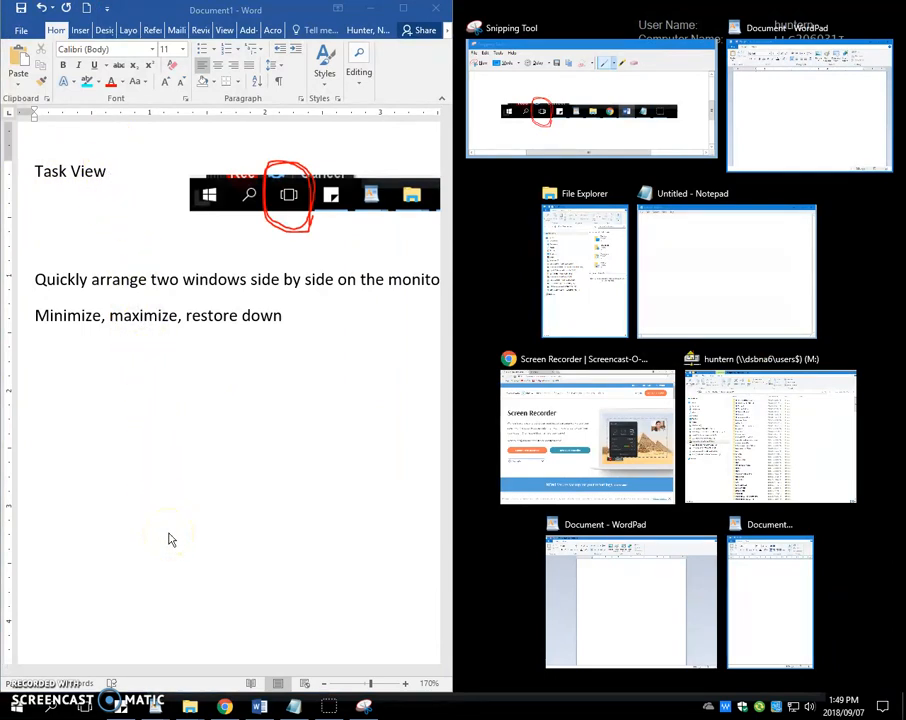
{"action": "mouse_move", "coordinate": [490, 568]}
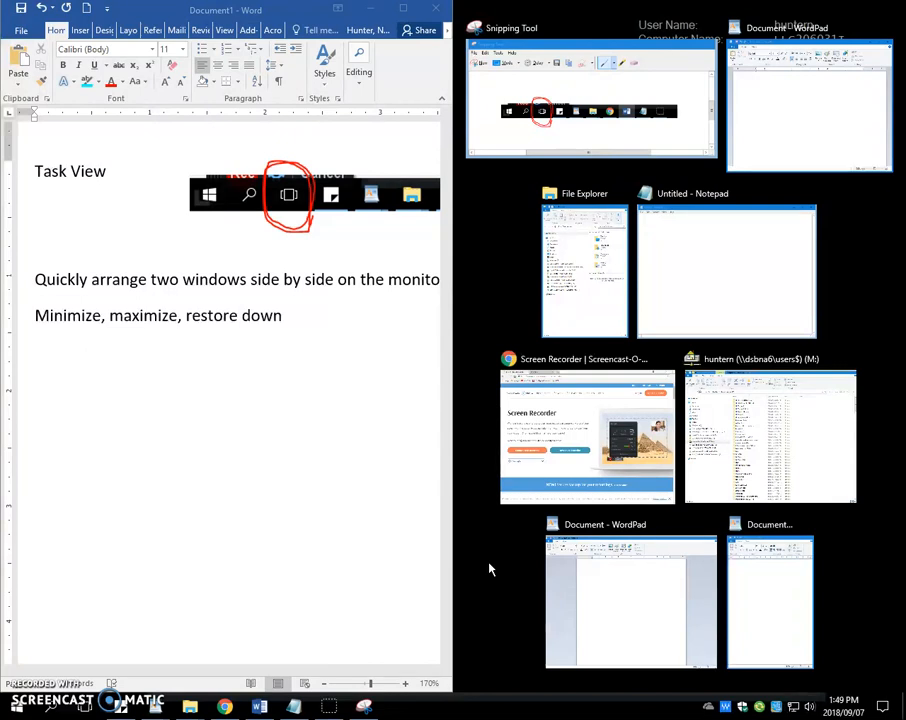
{"action": "mouse_move", "coordinate": [758, 430]}
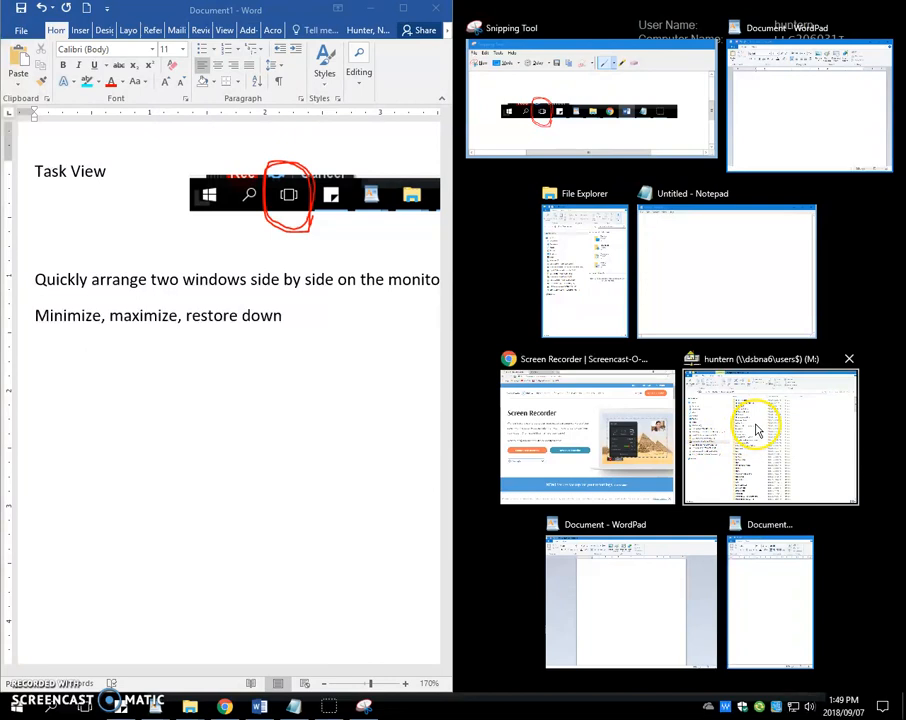
{"action": "mouse_move", "coordinate": [762, 432]}
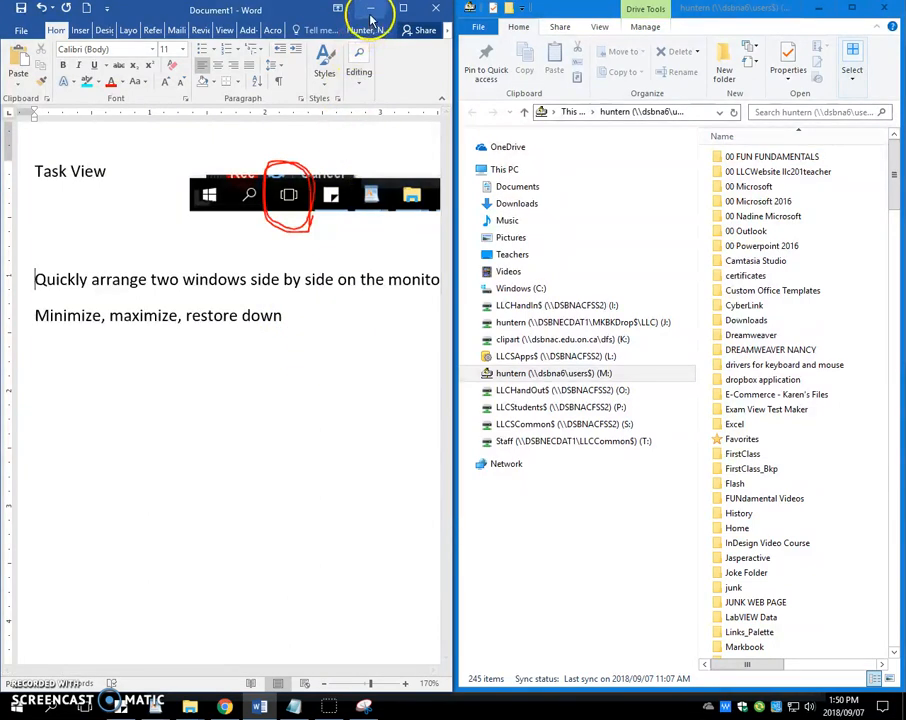
{"action": "mouse_move", "coordinate": [372, 12]}
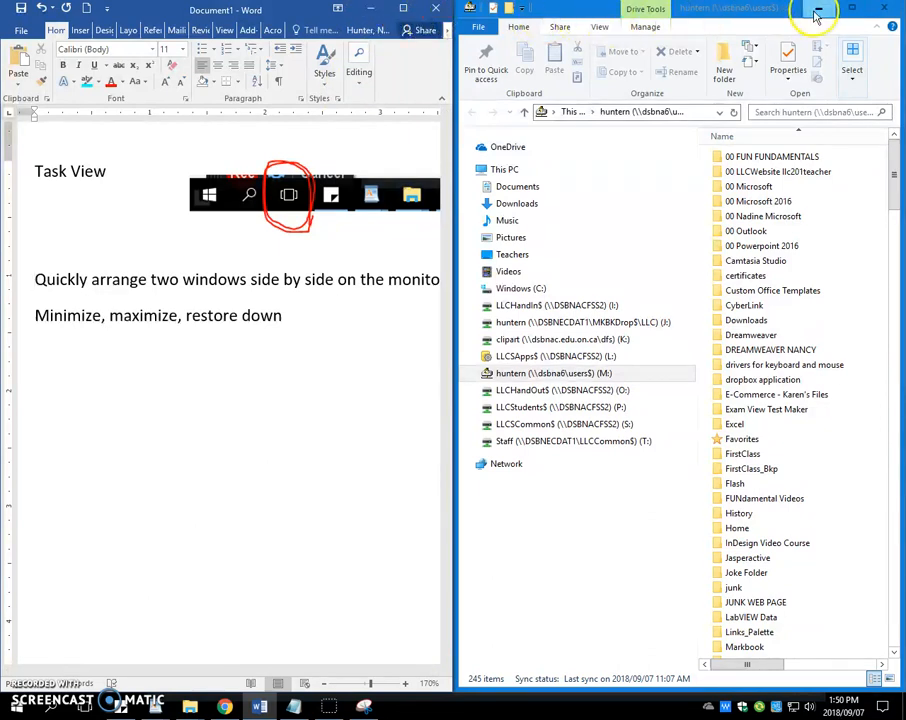
{"action": "mouse_move", "coordinate": [820, 8]}
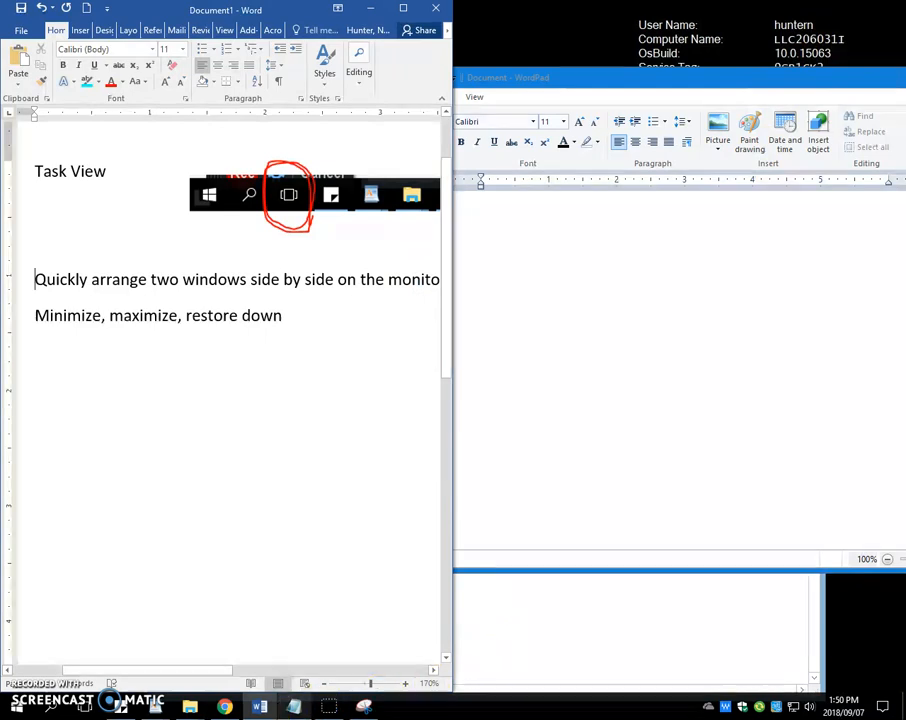
{"action": "mouse_move", "coordinate": [258, 708]}
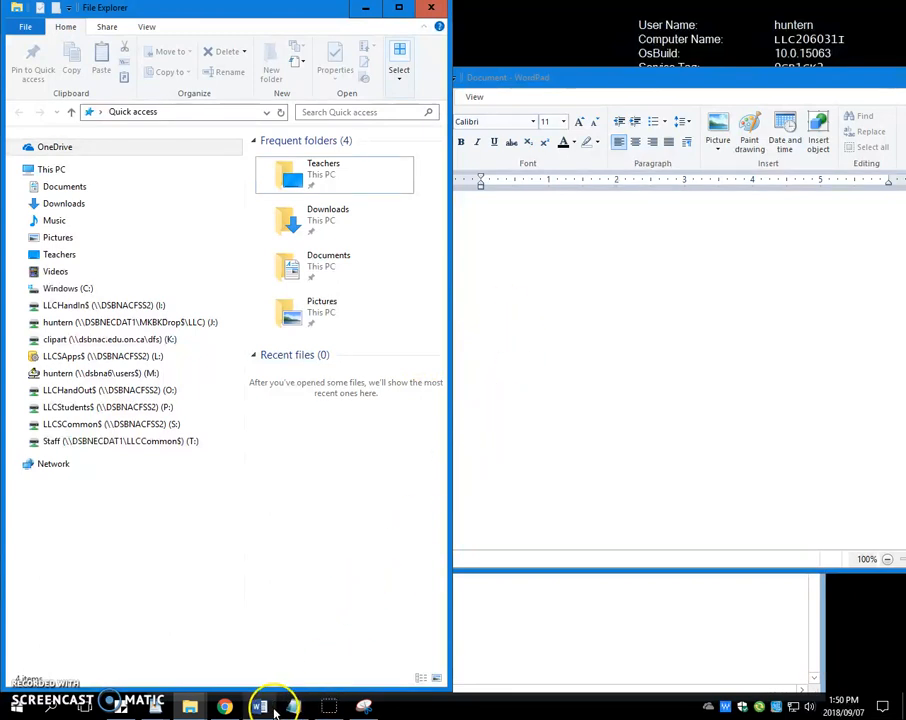
{"action": "left_click", "coordinate": [260, 708]}
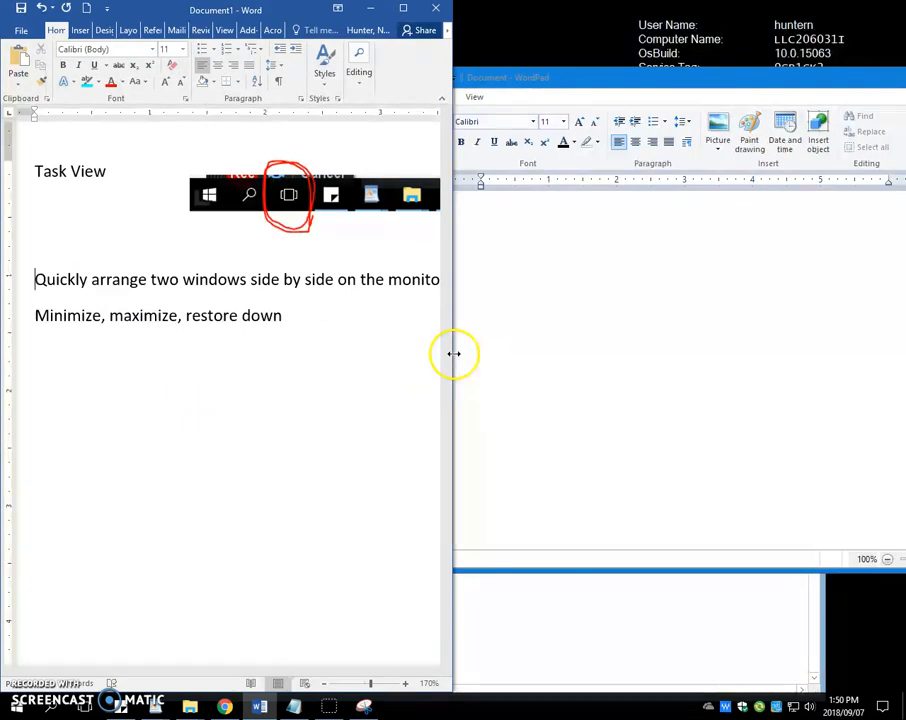